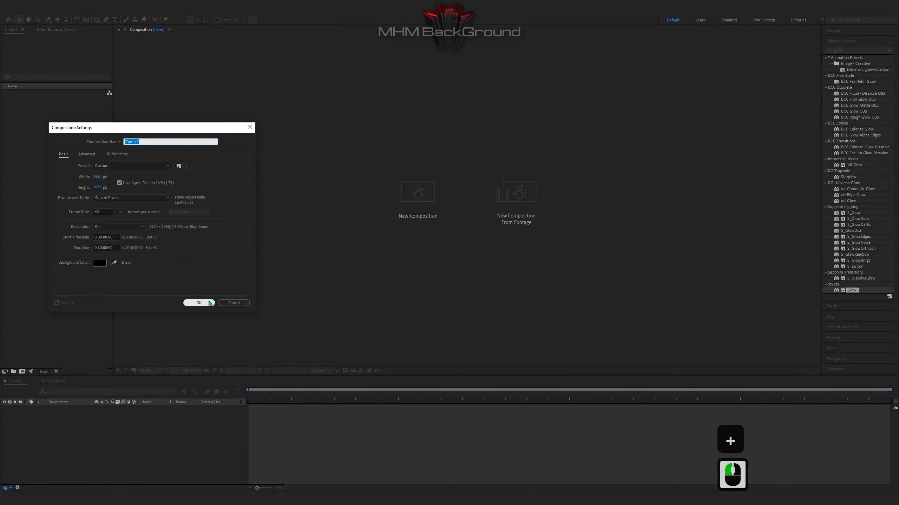
# Create a 1920×1080 composition holding a black full-size solid named Optical.
pyautogui.click(199, 303)
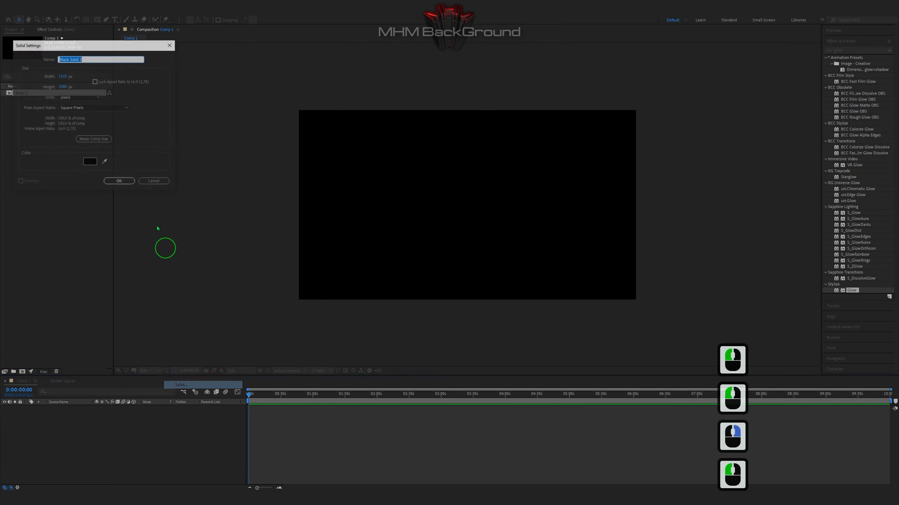
pyautogui.write('Op')
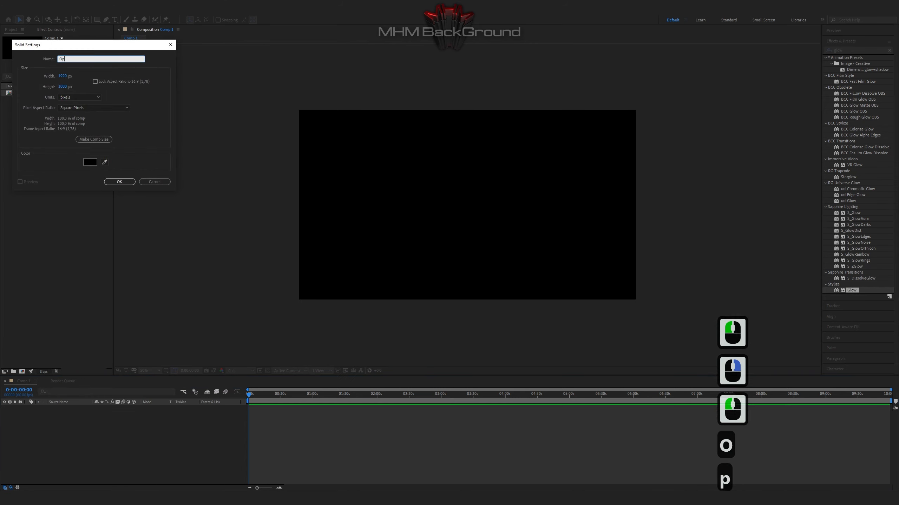
pyautogui.click(120, 182)
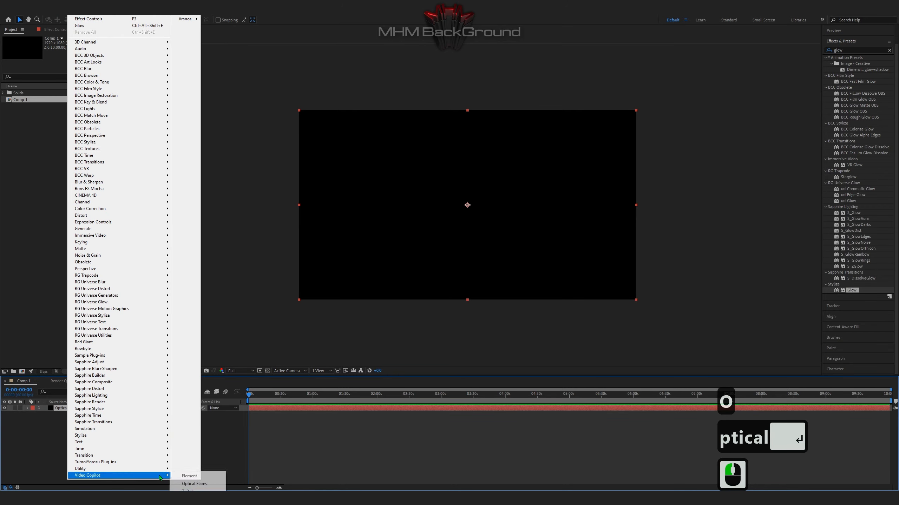
# Apply an Optical Flares streak to Optical, scaled up and centred at 960, 540.
pyautogui.click(194, 484)
pyautogui.write('227')
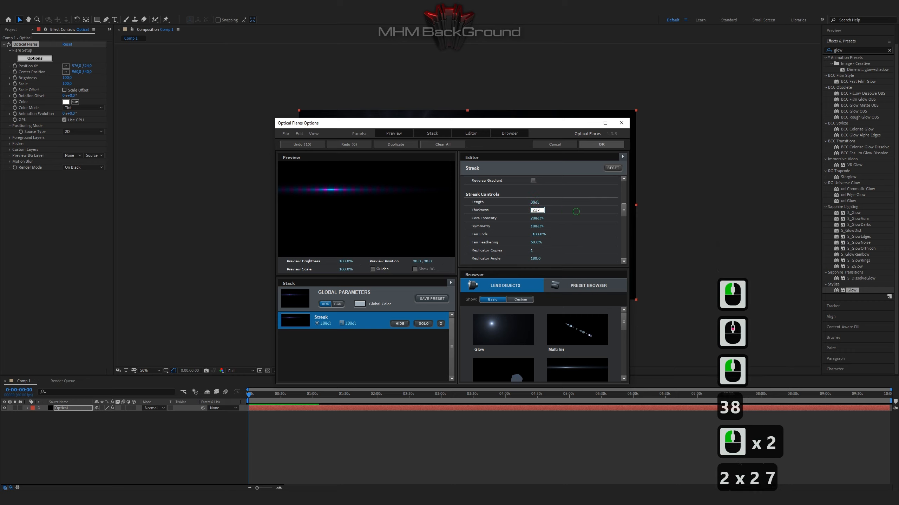
pyautogui.click(601, 144)
pyautogui.write('9')
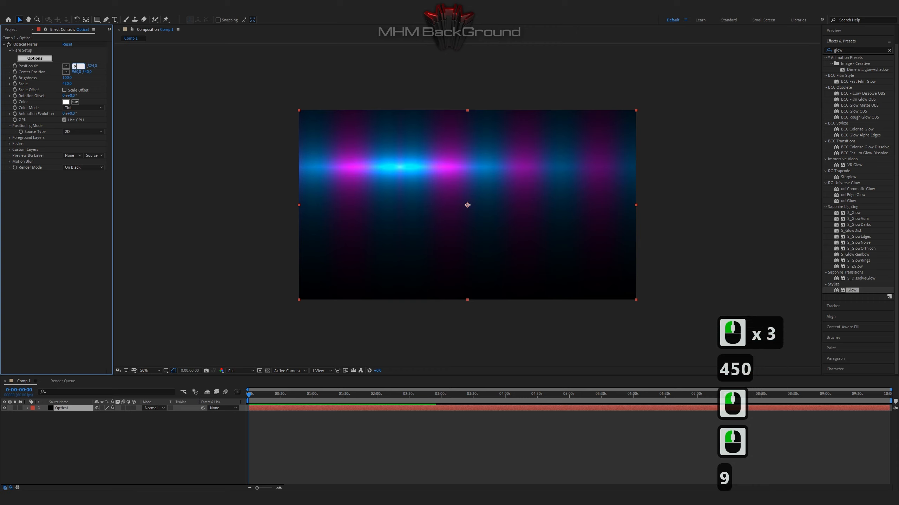
pyautogui.press('Tab')
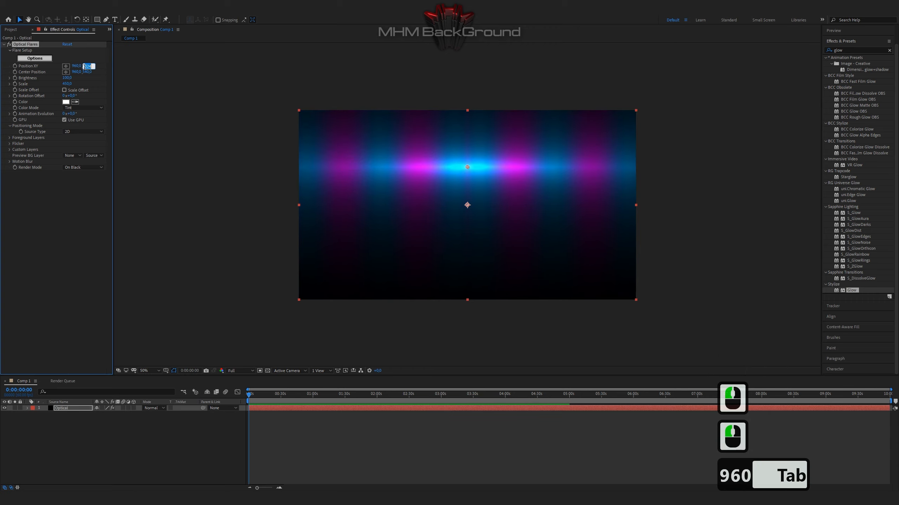
pyautogui.press('Tab')
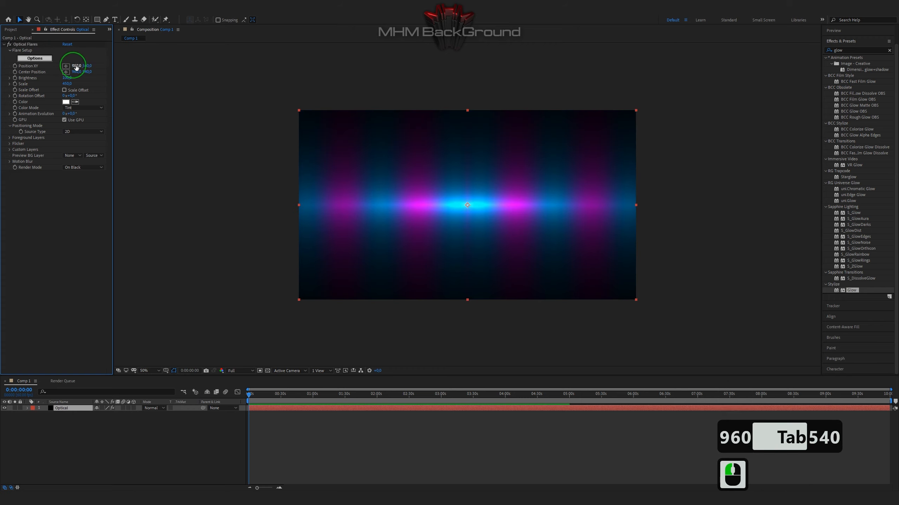
# Add a second solid named Tao from the timeline's New > Solid menu.
pyautogui.rightClick(88, 344)
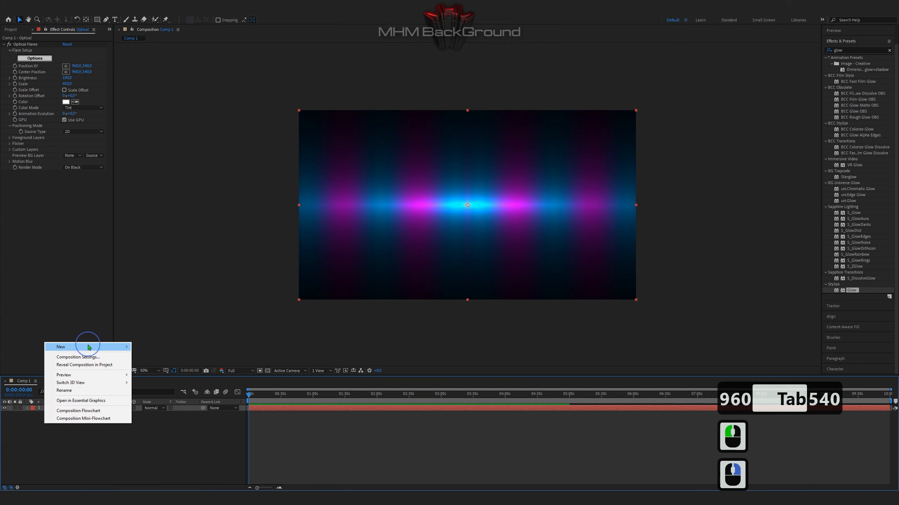
pyautogui.click(60, 347)
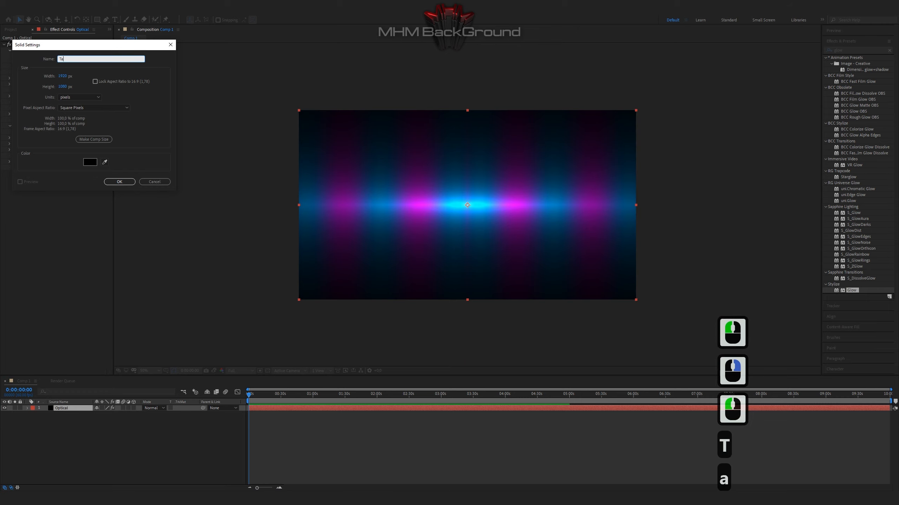
pyautogui.click(120, 182)
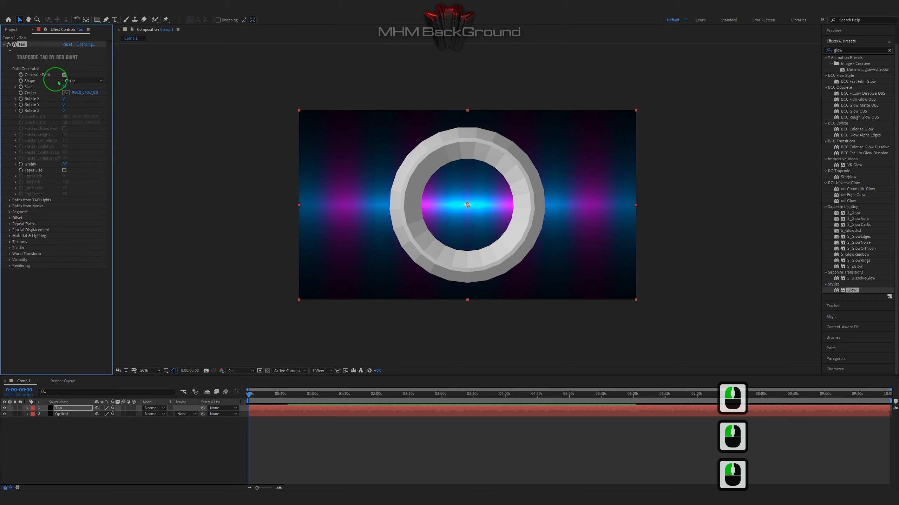
# Change Tao's path shape, set segment sizes X 387, Z 241, and rotations X 48, Y 93.
pyautogui.click(83, 80)
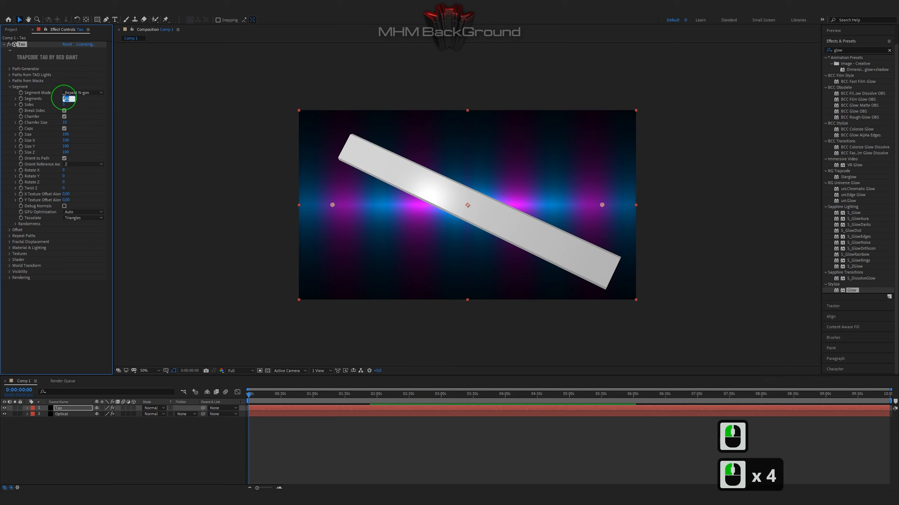
pyautogui.press('Tab')
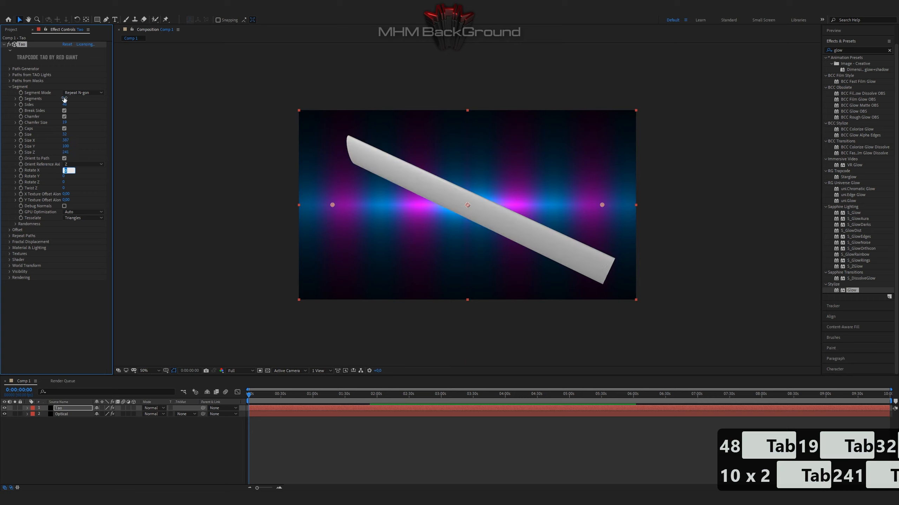
pyautogui.click(67, 169)
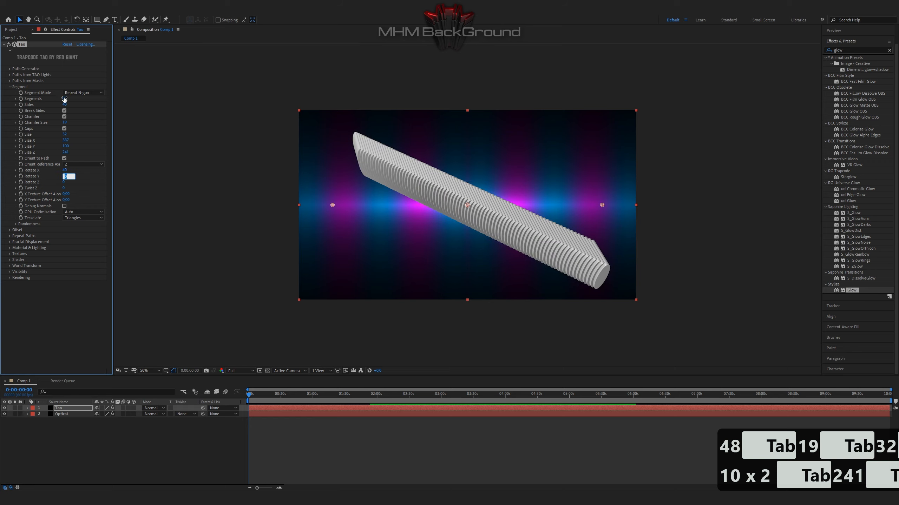
pyautogui.write('93')
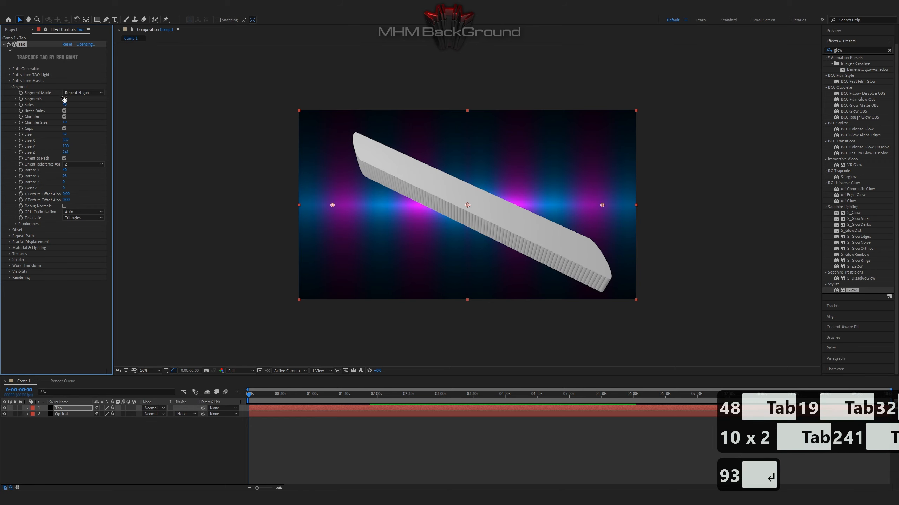